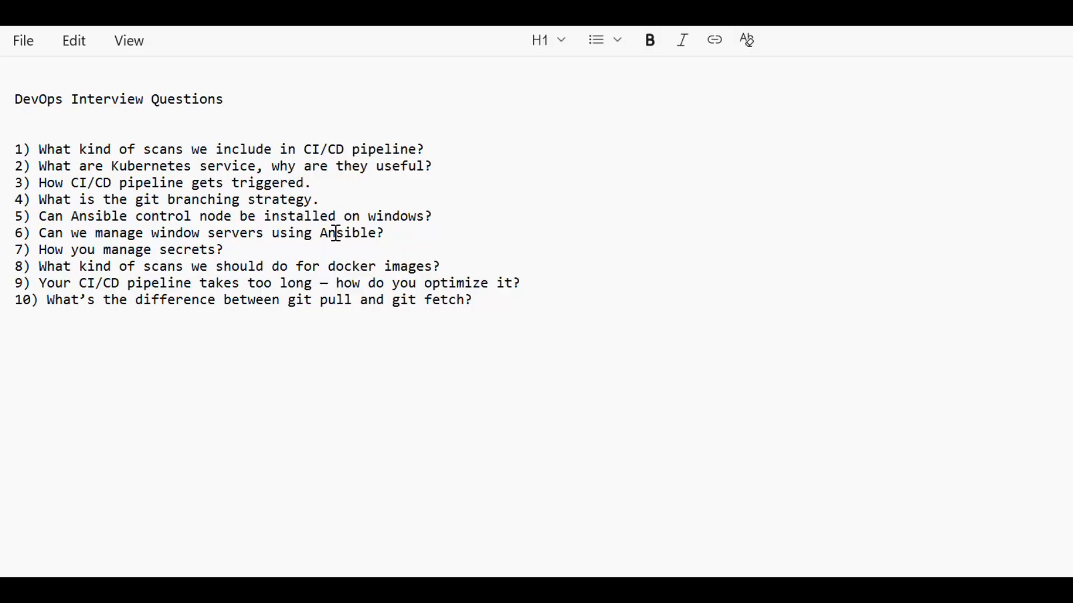
mouse_move(564, 307)
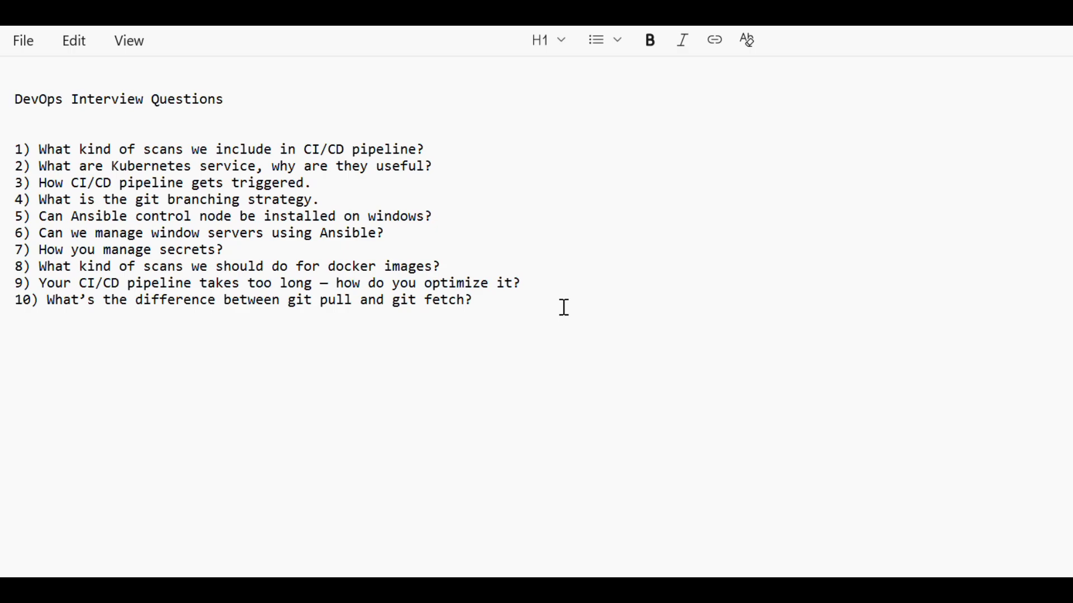
mouse_move(275, 233)
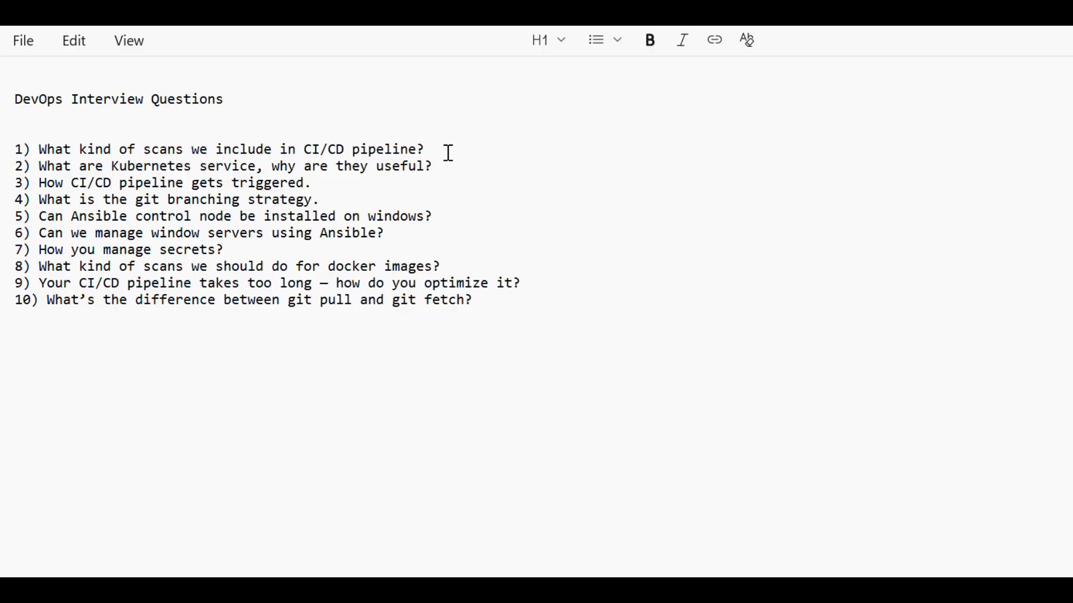
mouse_move(394, 164)
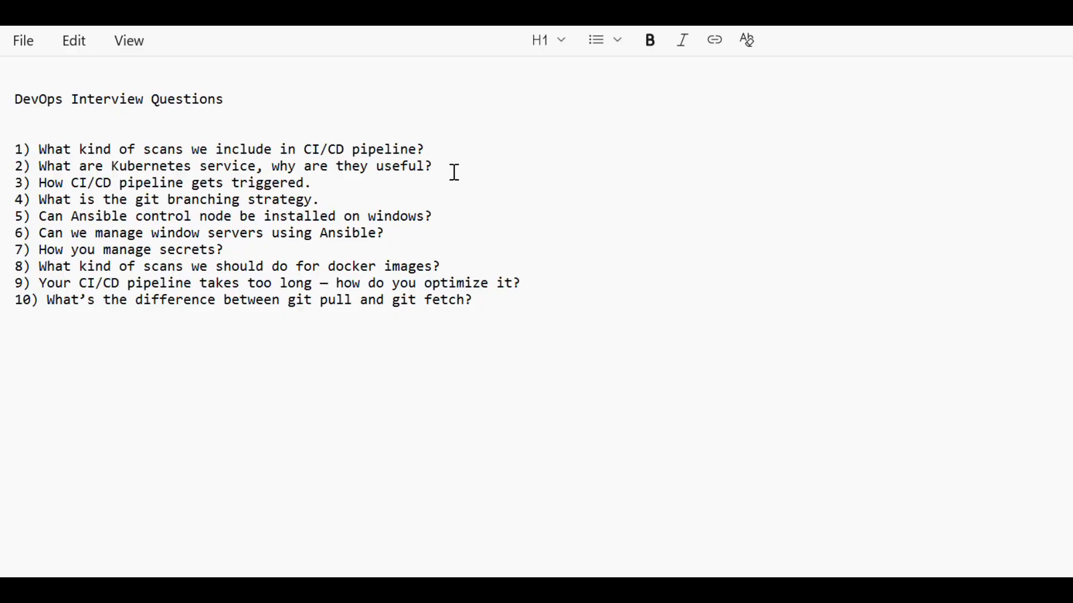
mouse_move(266, 190)
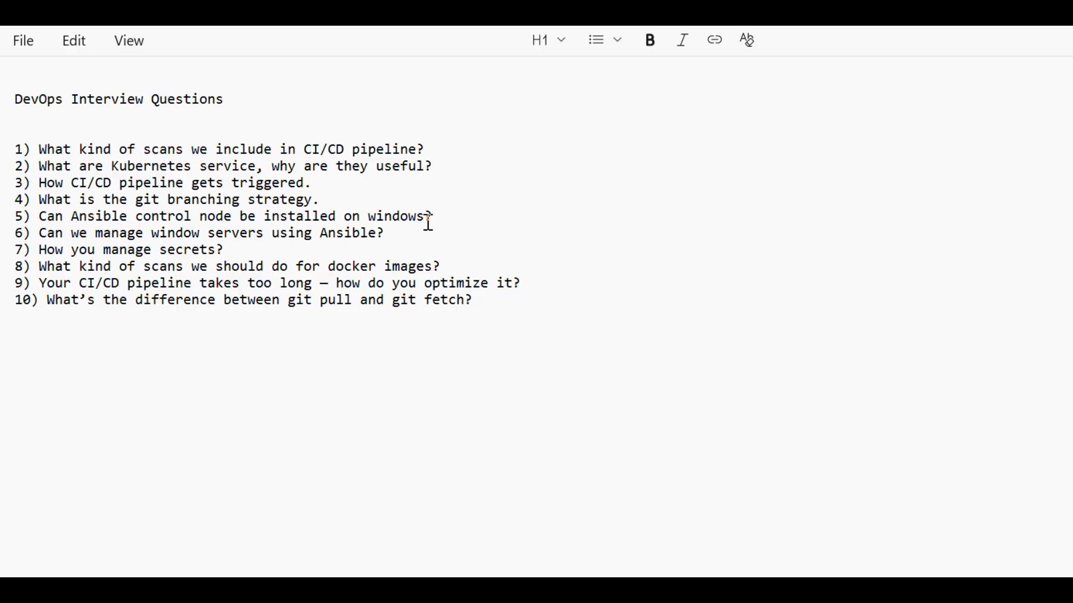
mouse_move(362, 249)
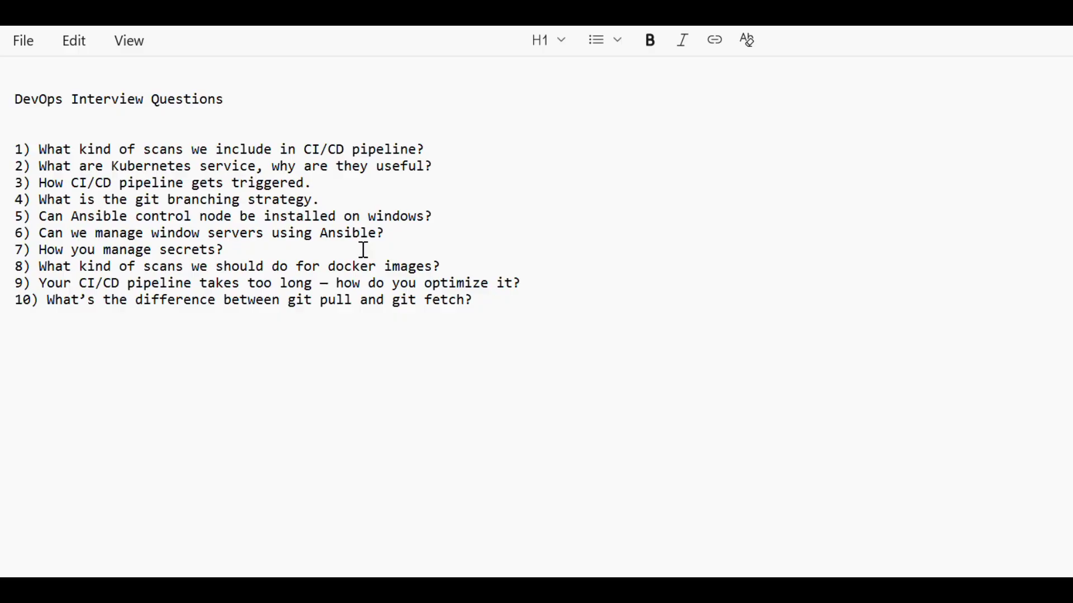
mouse_move(440, 304)
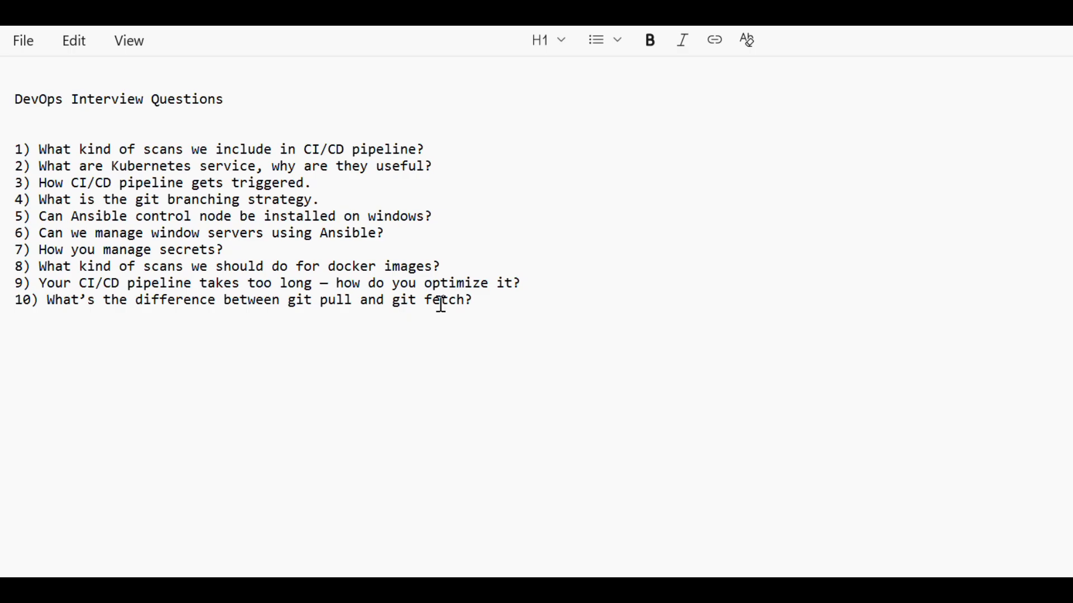